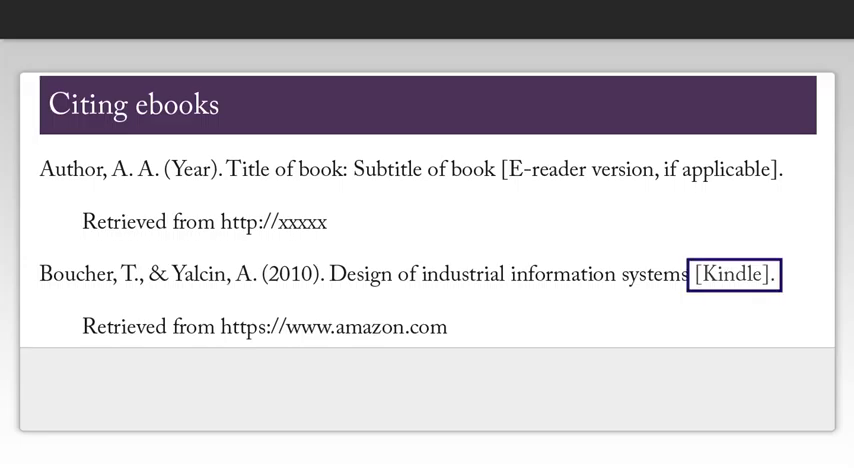
Advance the slide to outline the Amazon 'Retrieved from' line, then clear all highlighting from the Kindle citation
{"action": "left_click", "coordinate": [262, 326]}
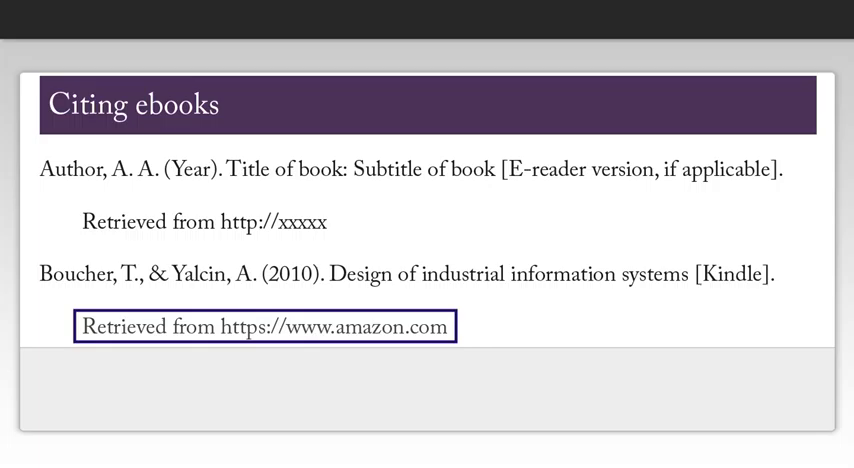
{"action": "left_click", "coordinate": [264, 326]}
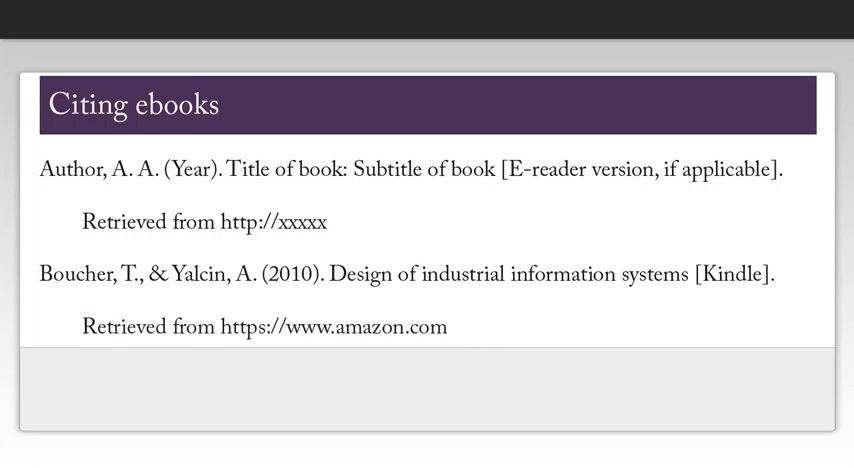